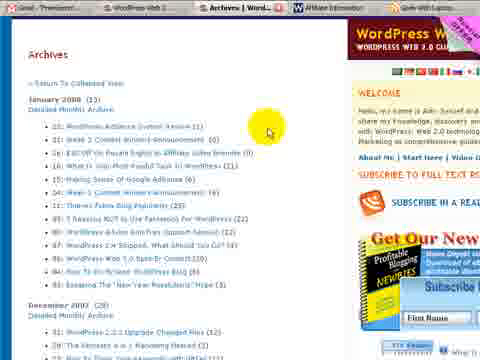
pyautogui.moveTo(295, 120)
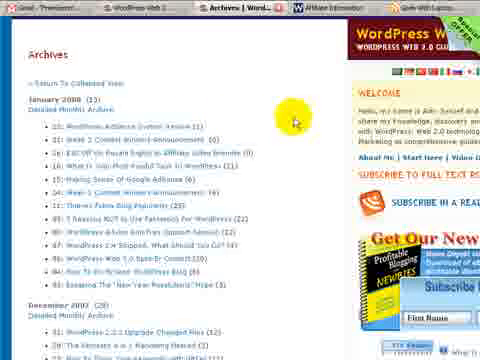
# Scroll through the posts in the November 2007 detailed monthly archive.
pyautogui.scroll(-3)
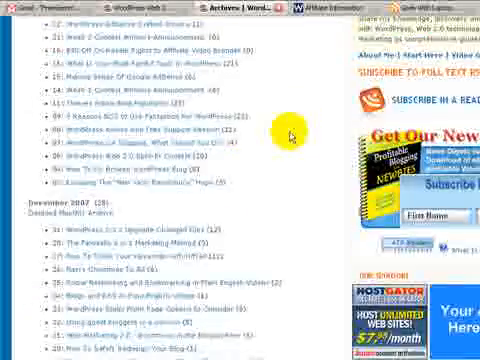
pyautogui.scroll(-3)
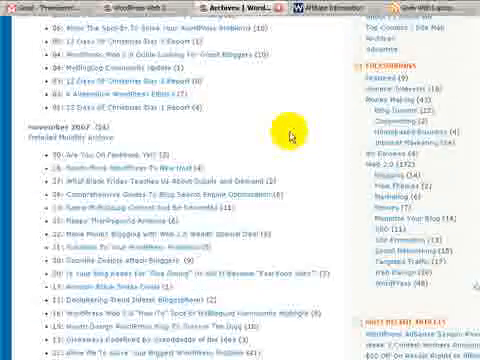
pyautogui.scroll(-3)
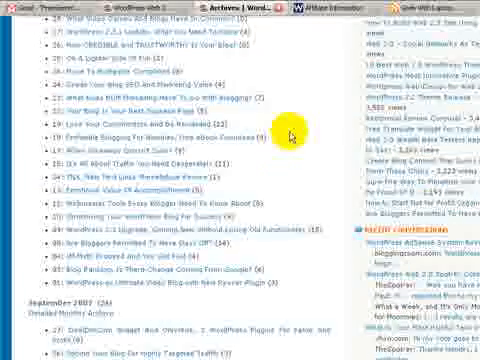
pyautogui.scroll(-3)
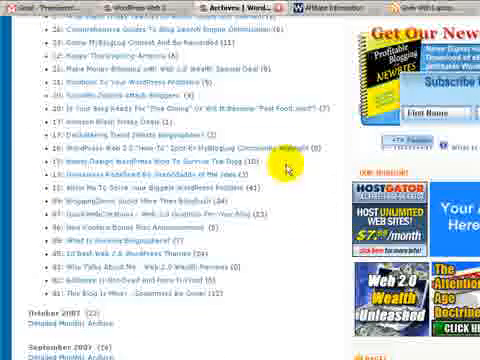
pyautogui.scroll(3)
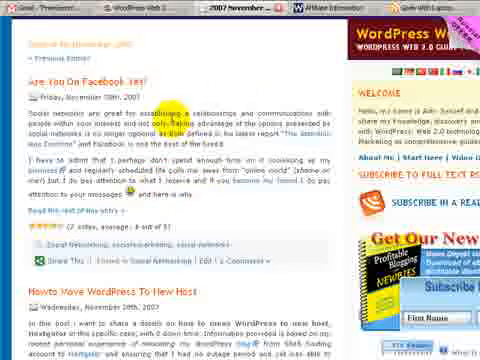
pyautogui.scroll(-3)
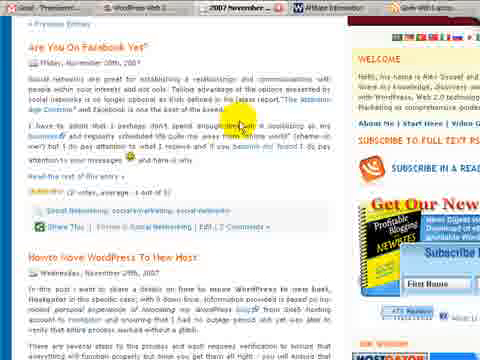
pyautogui.scroll(-3)
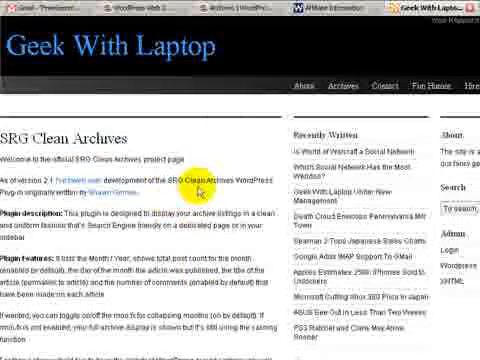
# Scroll through the SRG Clean Archives description on Geek With Laptop.
pyautogui.scroll(-3)
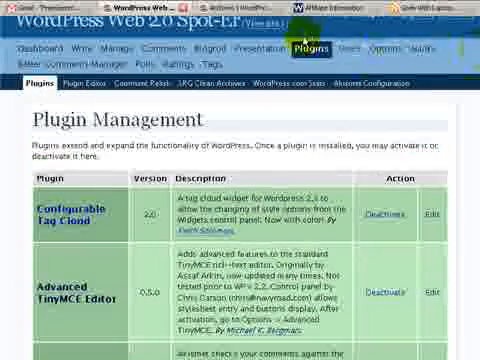
# Scroll down the Plugin Management list of installed plugins.
pyautogui.scroll(-3)
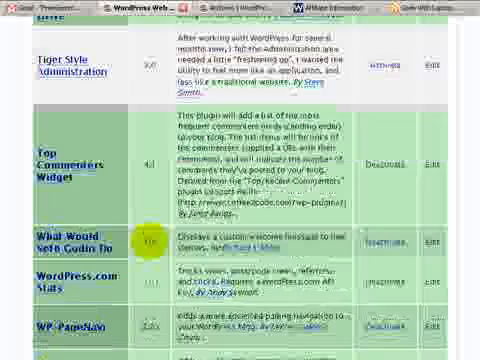
pyautogui.scroll(-3)
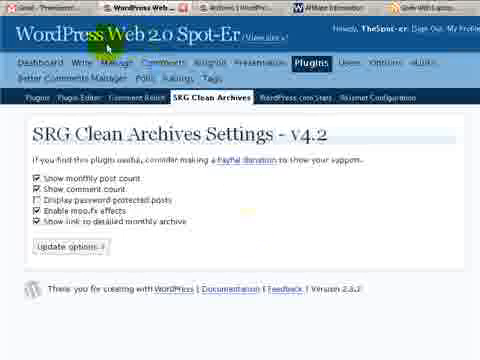
pyautogui.moveTo(222, 241)
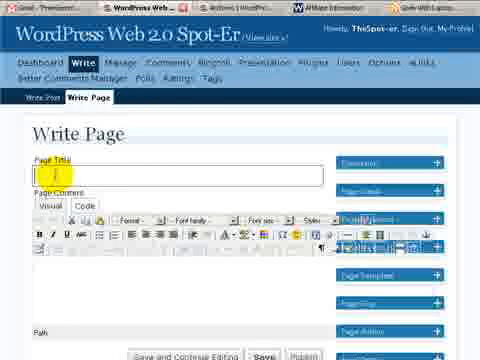
# Title the new page 'Test' and add <!--srg_clean_archives--> in the Code view.
pyautogui.write('A')
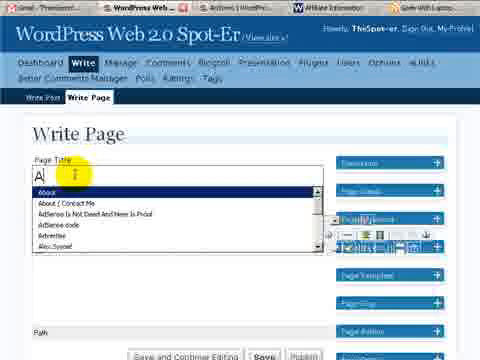
pyautogui.write('Test')
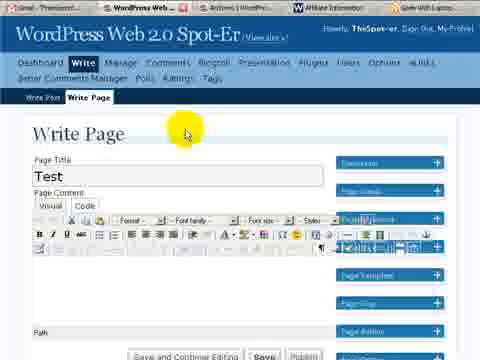
pyautogui.moveTo(185, 133)
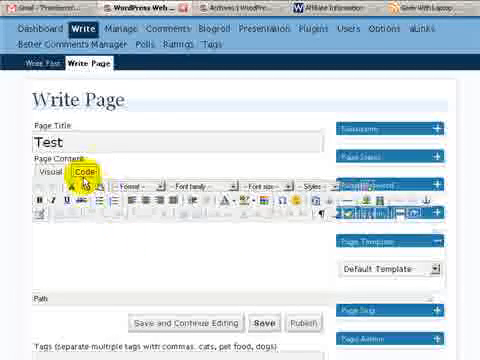
pyautogui.click(86, 178)
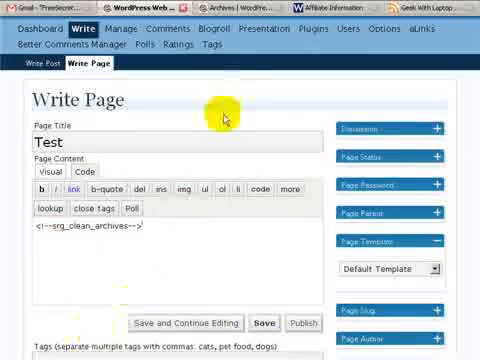
pyautogui.scroll(-3)
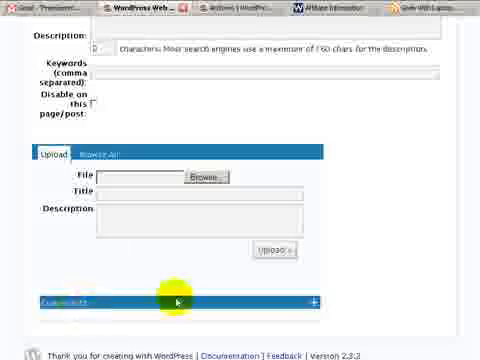